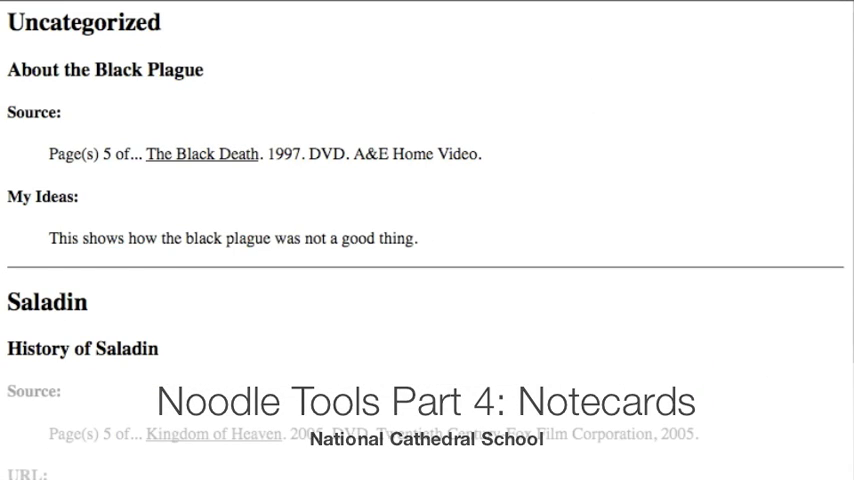
Step: Scroll the Bibliography page to view the Works Cited list with notecard counts
{"action": "scroll", "scroll_direction": "down", "scroll_amount": 3}
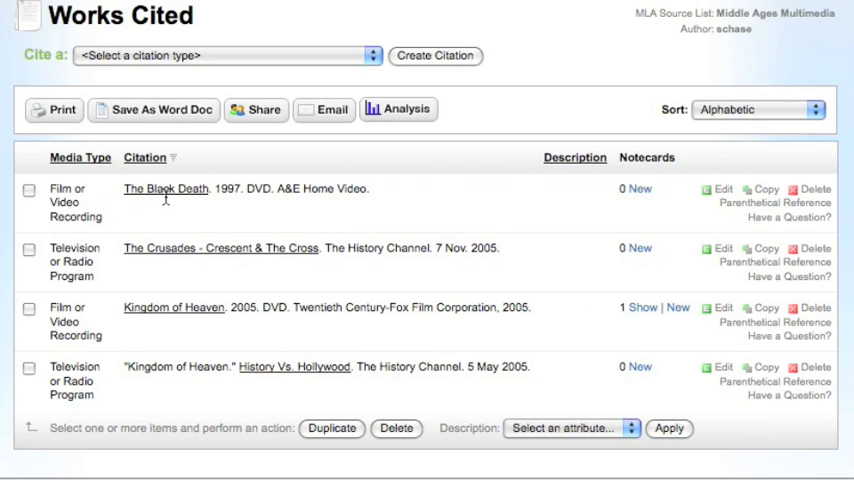
{"action": "mouse_move", "coordinate": [616, 196]}
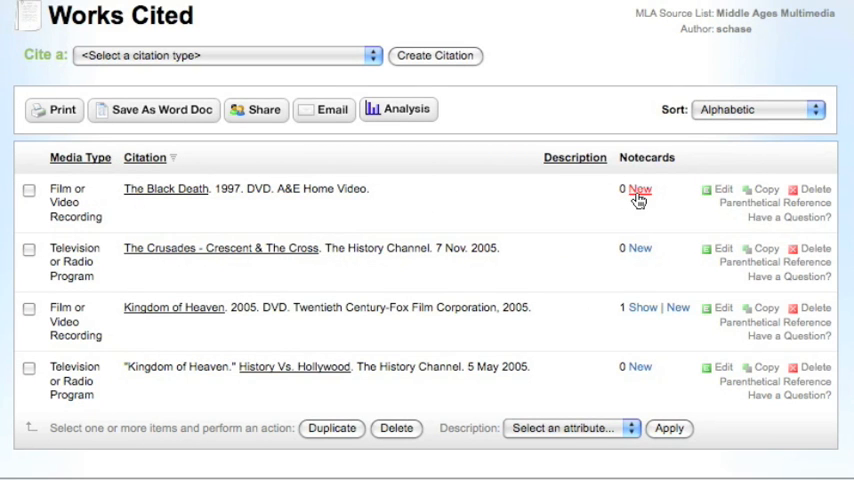
{"action": "mouse_move", "coordinate": [638, 198]}
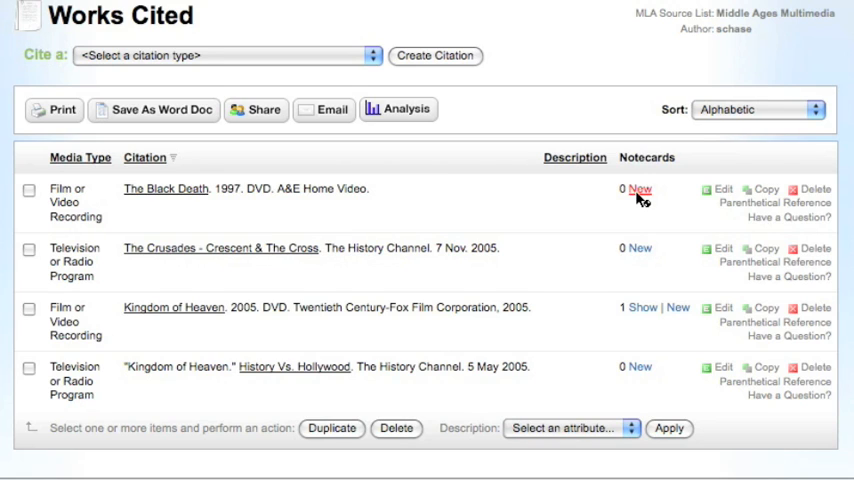
Step: Begin a new notecard for The Black Death titled 'About the Black Plague', moving to the Pages field
{"action": "left_click", "coordinate": [640, 188]}
{"action": "type", "text": "About the"}
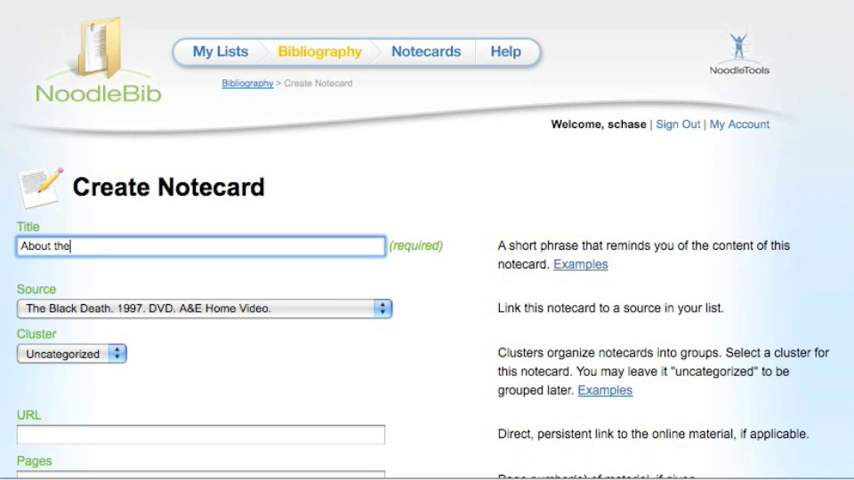
{"action": "type", "text": "Black Plagu"}
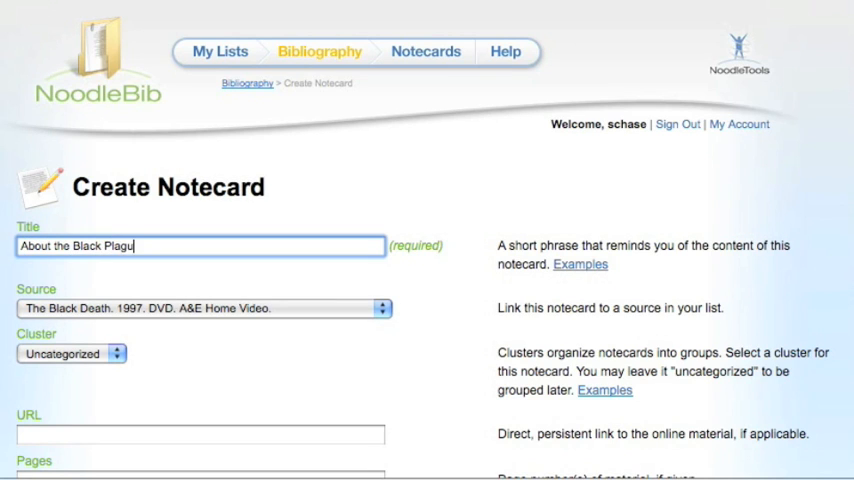
{"action": "left_click", "coordinate": [382, 308]}
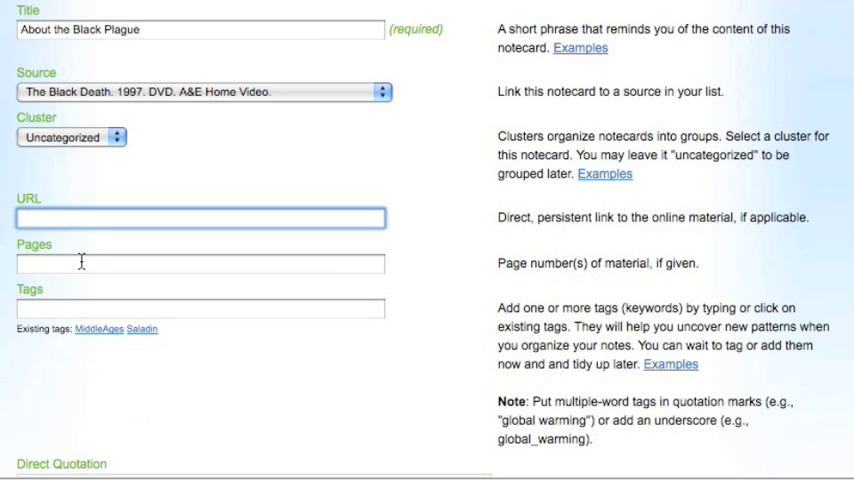
{"action": "left_click", "coordinate": [200, 264]}
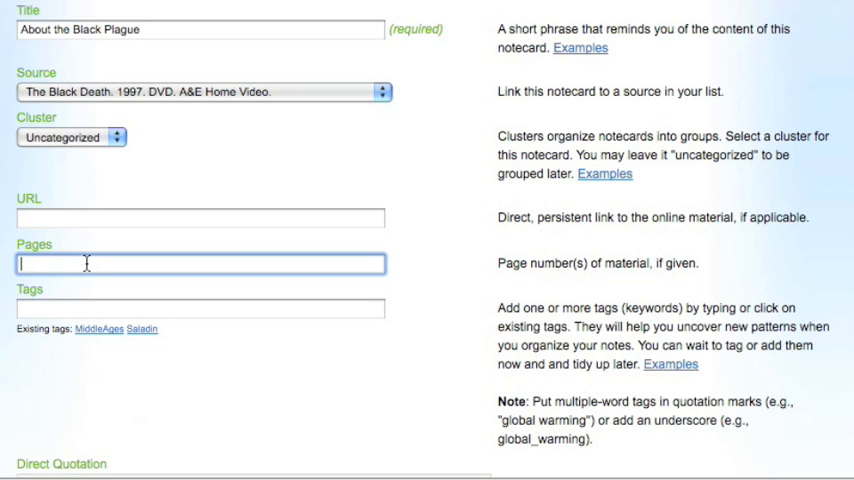
Step: Fill page 5, tags, quotation and paraphrase, adding the idea 'This shows how the black plague w...'
{"action": "scroll", "scroll_direction": "down", "scroll_amount": 3}
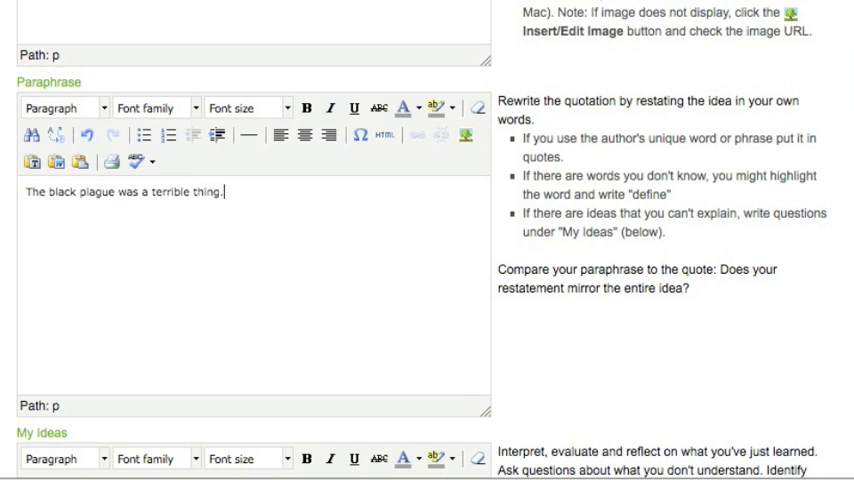
{"action": "scroll", "scroll_direction": "down", "scroll_amount": 3}
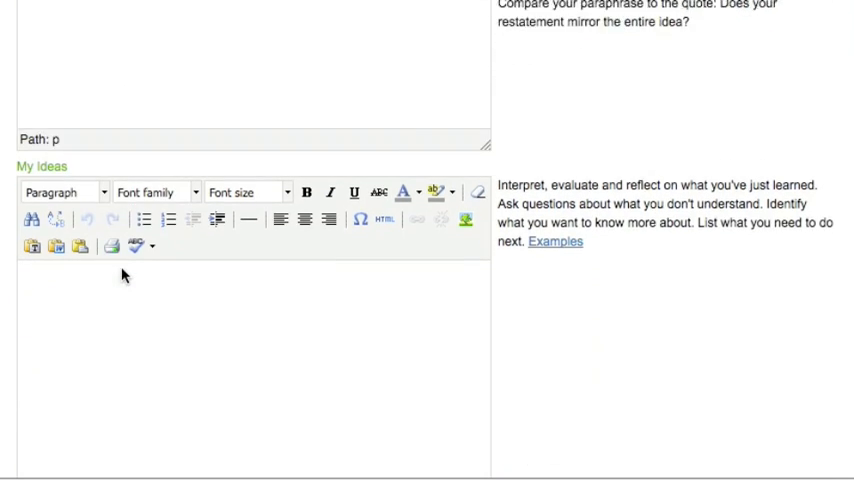
{"action": "type", "text": "This"}
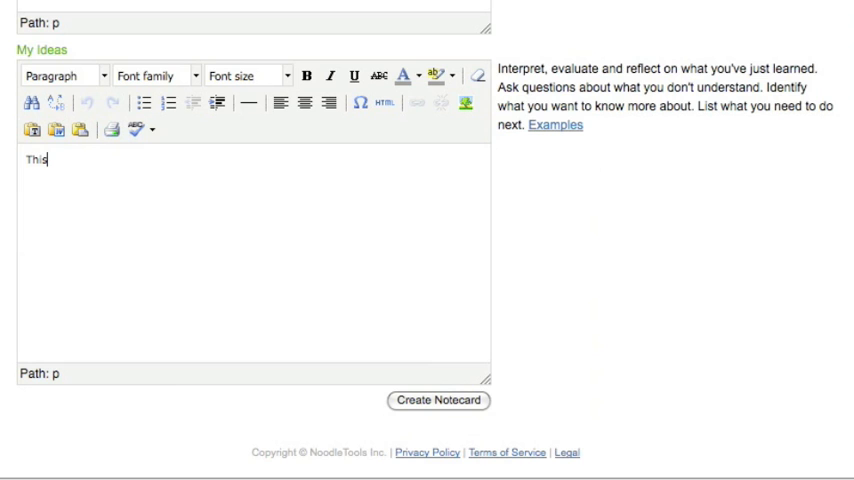
{"action": "type", "text": "shows how the black plague was not a good thing."}
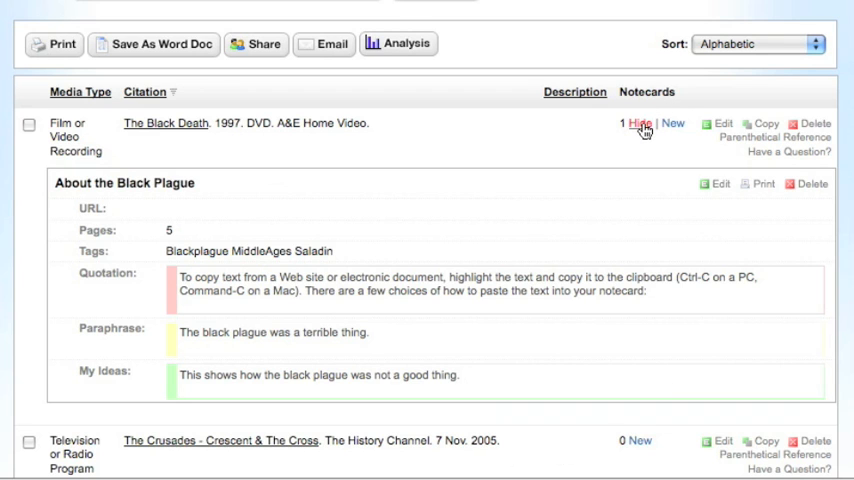
{"action": "left_click", "coordinate": [640, 122]}
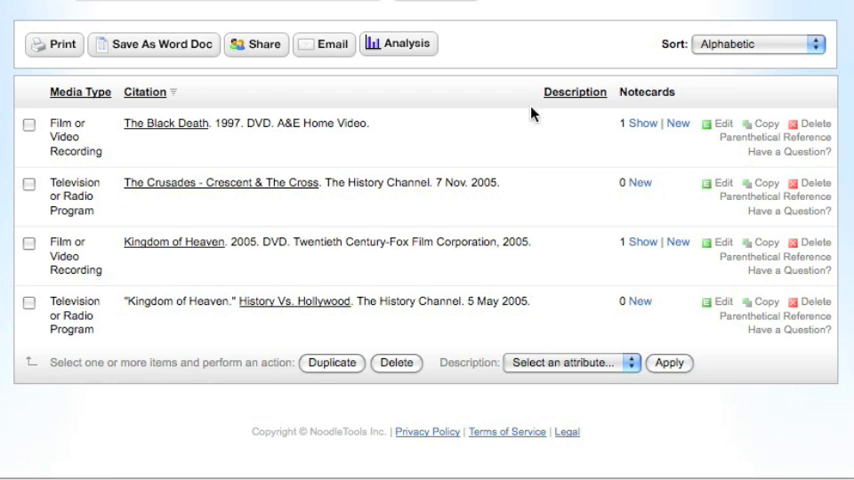
{"action": "left_click", "coordinate": [642, 122]}
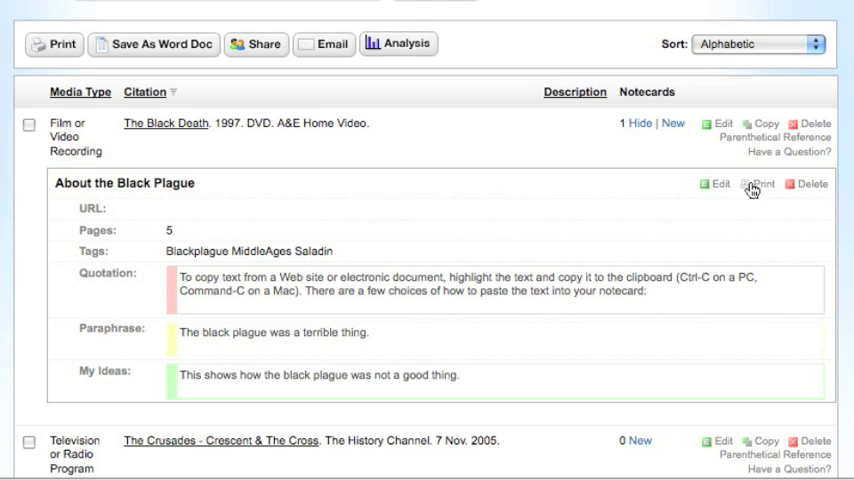
{"action": "left_click", "coordinate": [758, 184]}
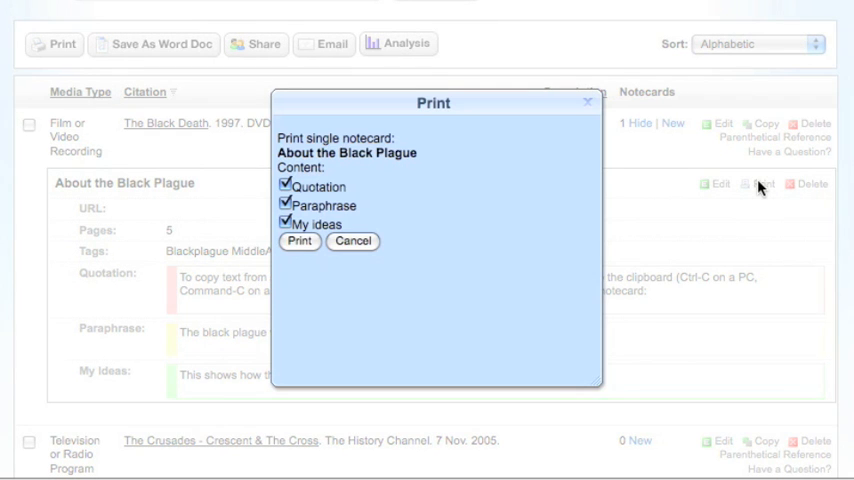
{"action": "left_click", "coordinate": [352, 240]}
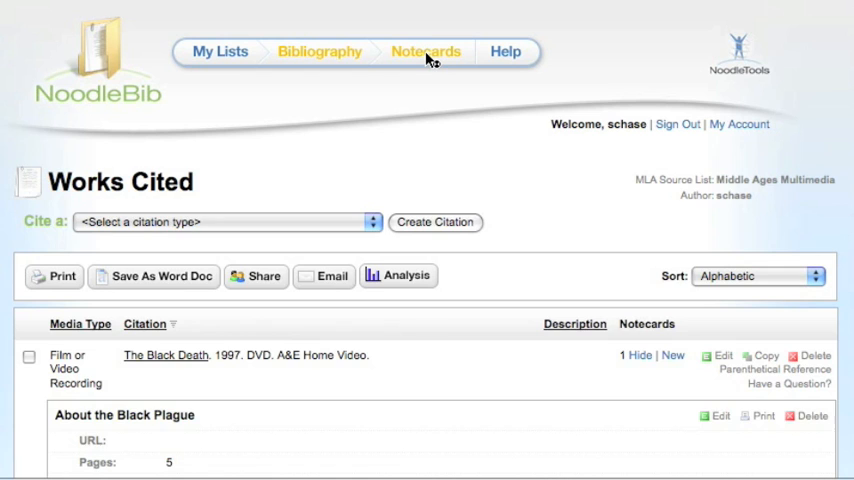
Step: Print all notecards from the Notecards page and open the generated file
{"action": "left_click", "coordinate": [426, 52]}
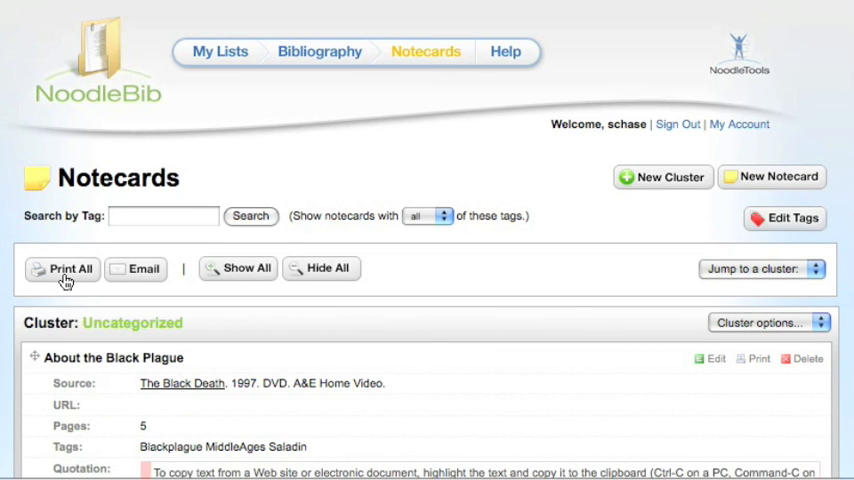
{"action": "left_click", "coordinate": [72, 268]}
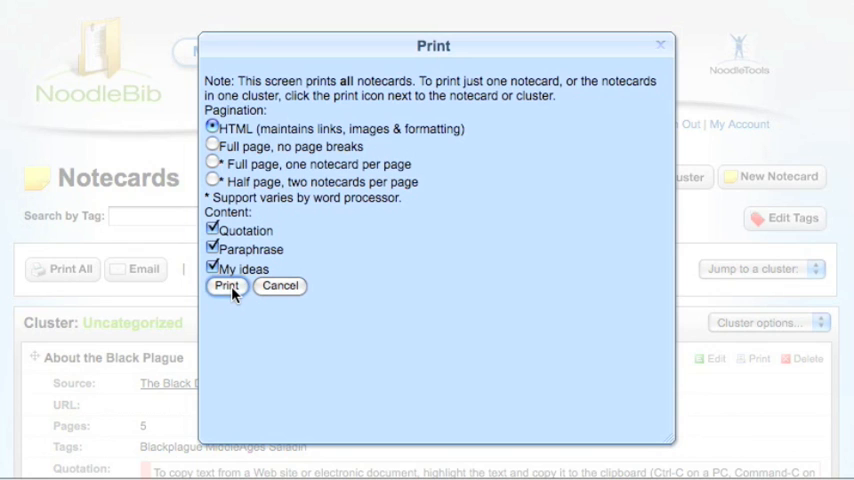
{"action": "left_click", "coordinate": [226, 286]}
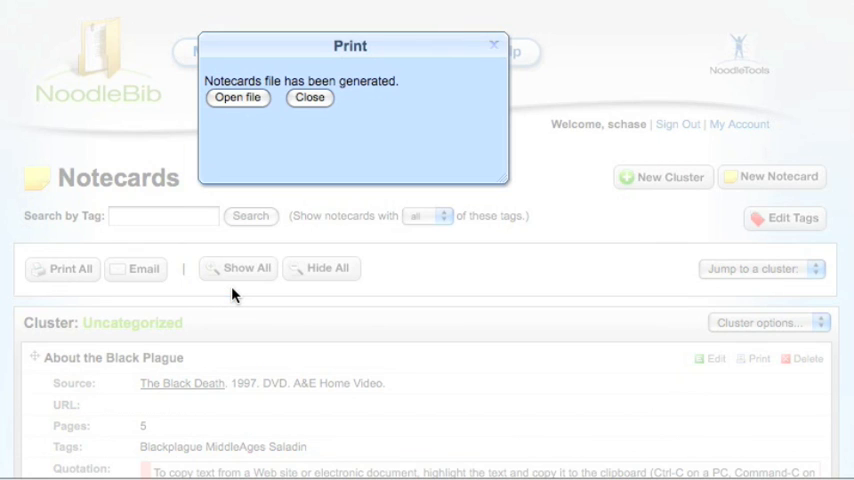
{"action": "left_click", "coordinate": [236, 98]}
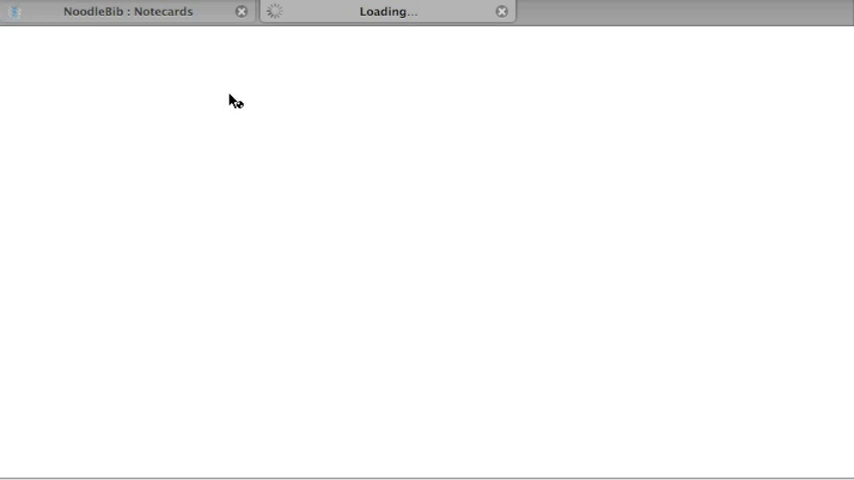